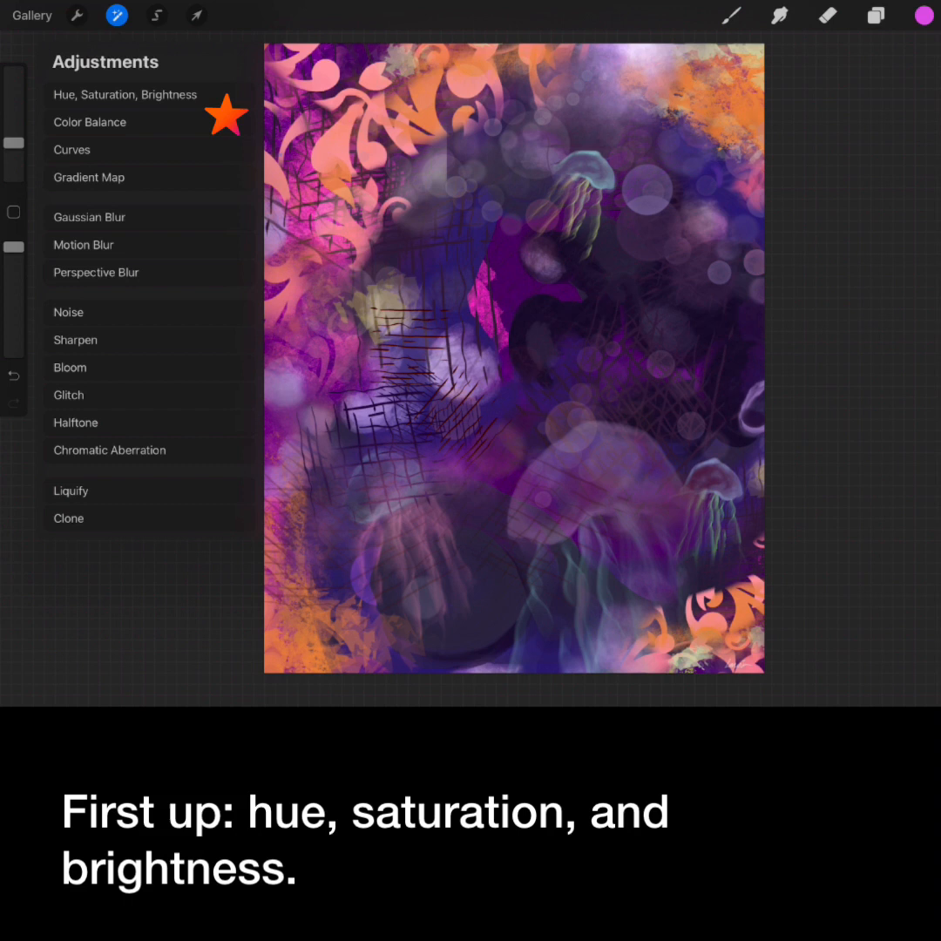
# Set Hue, Saturation, Brightness to 54% hue, 49% saturation and 52% brightness on the jellyfish painting
pyautogui.click(125, 94)
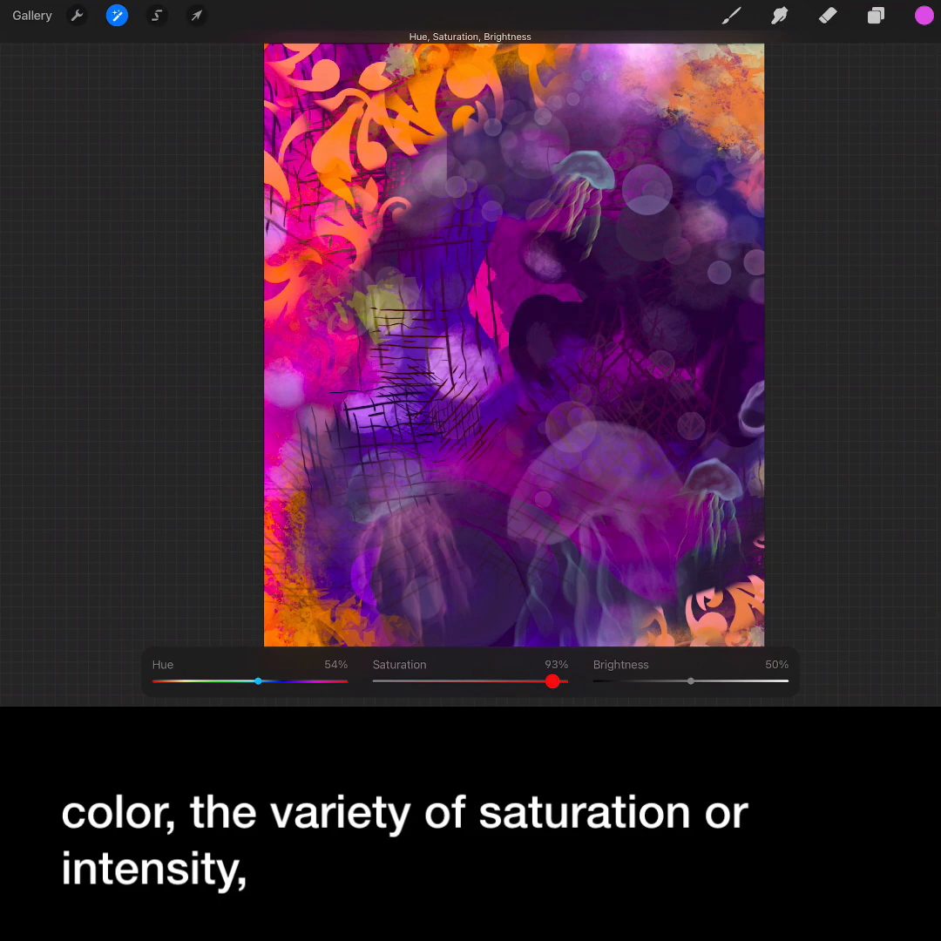
pyautogui.click(514, 348)
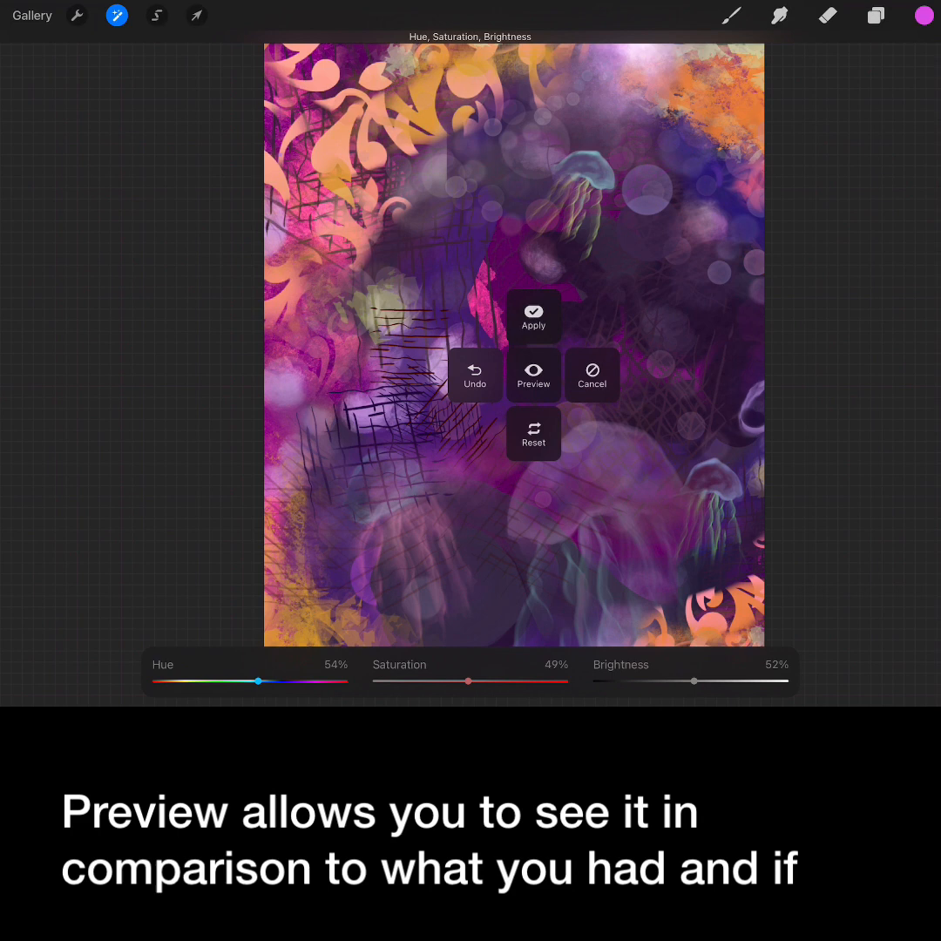
# Brush a 30% hue shift onto parts of the jellyfish in Pencil mode
pyautogui.click(533, 375)
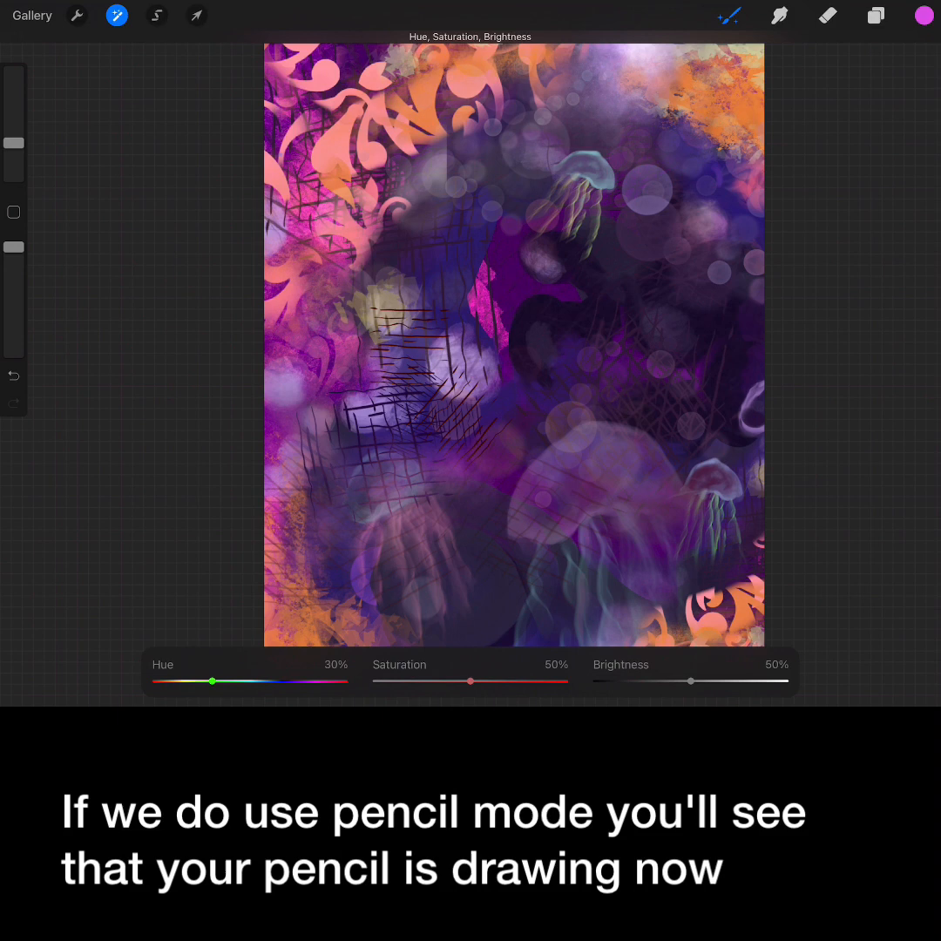
pyautogui.moveTo(213, 679); pyautogui.dragTo(268, 679)
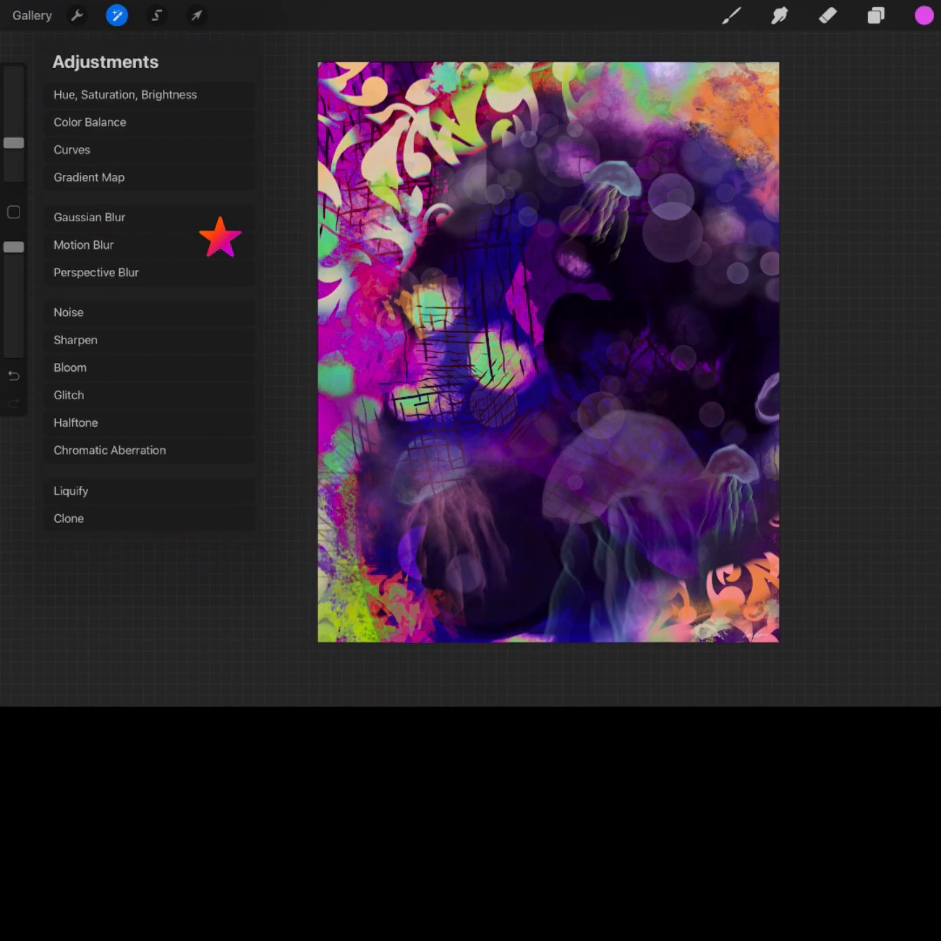
# Apply a Gaussian Blur to the whole layer of the jellyfish painting
pyautogui.click(89, 218)
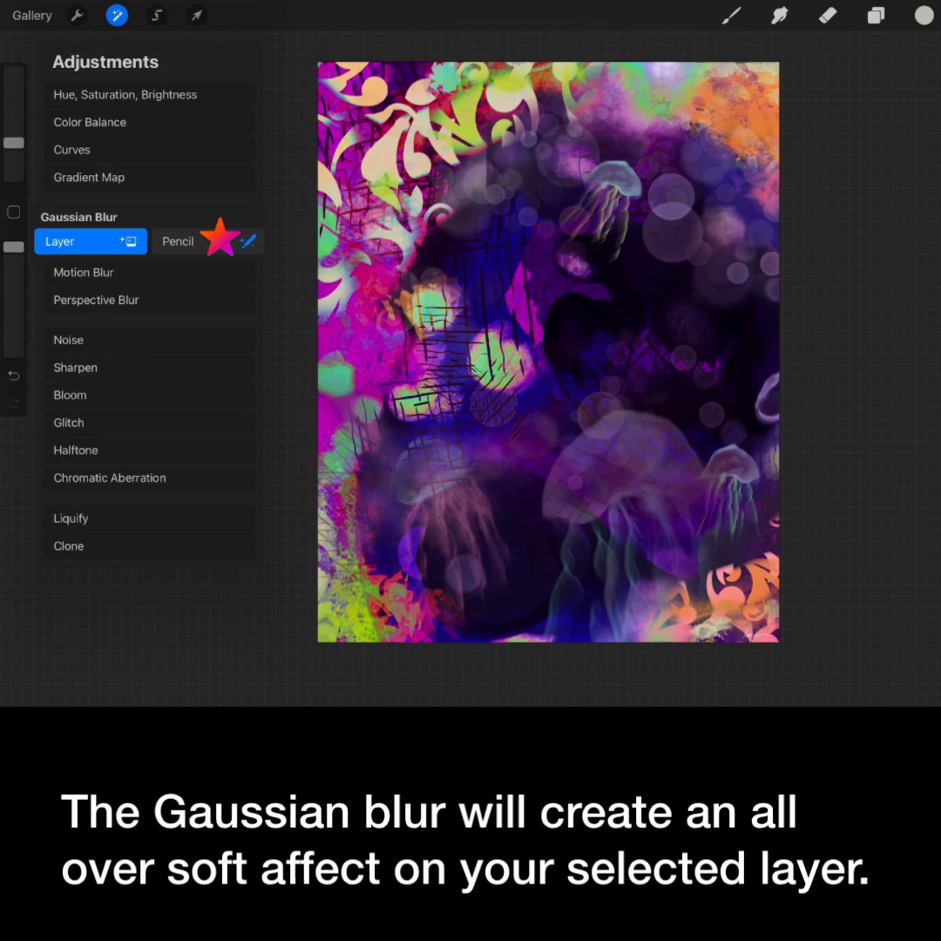
pyautogui.click(79, 240)
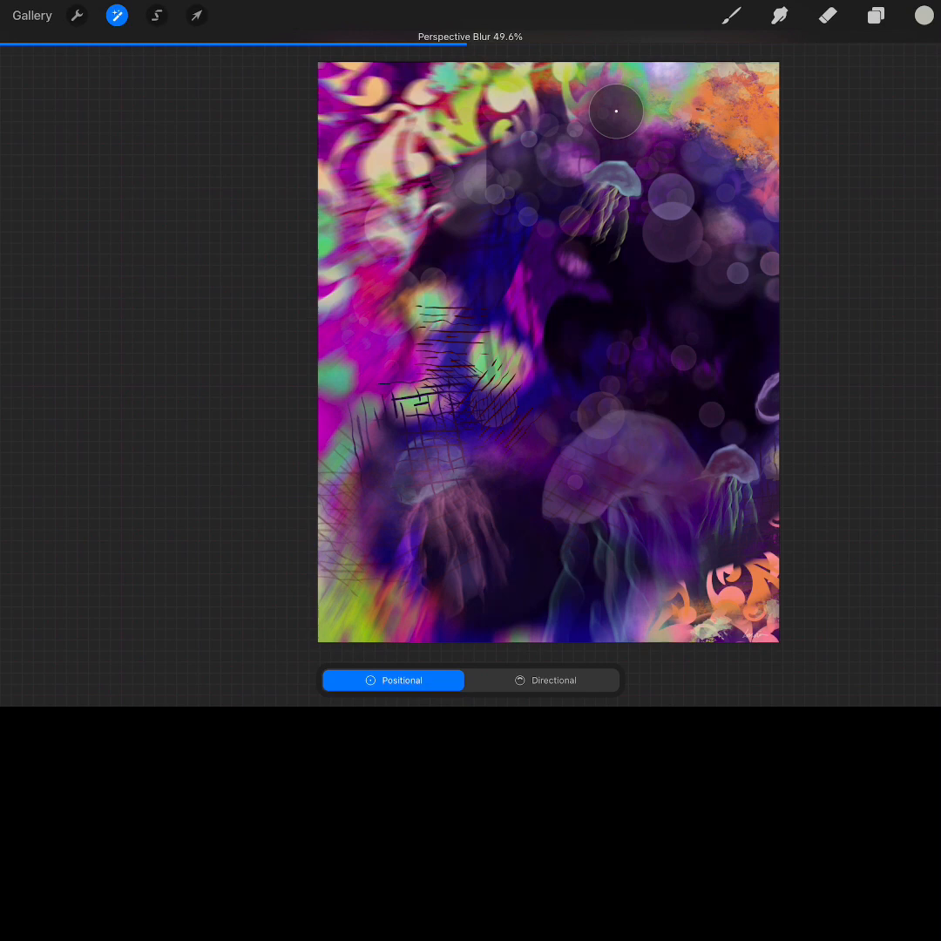
# Set a Positional Perspective Blur of about 49.6% radiating from a point near the top
pyautogui.moveTo(616, 111); pyautogui.dragTo(443, 547)
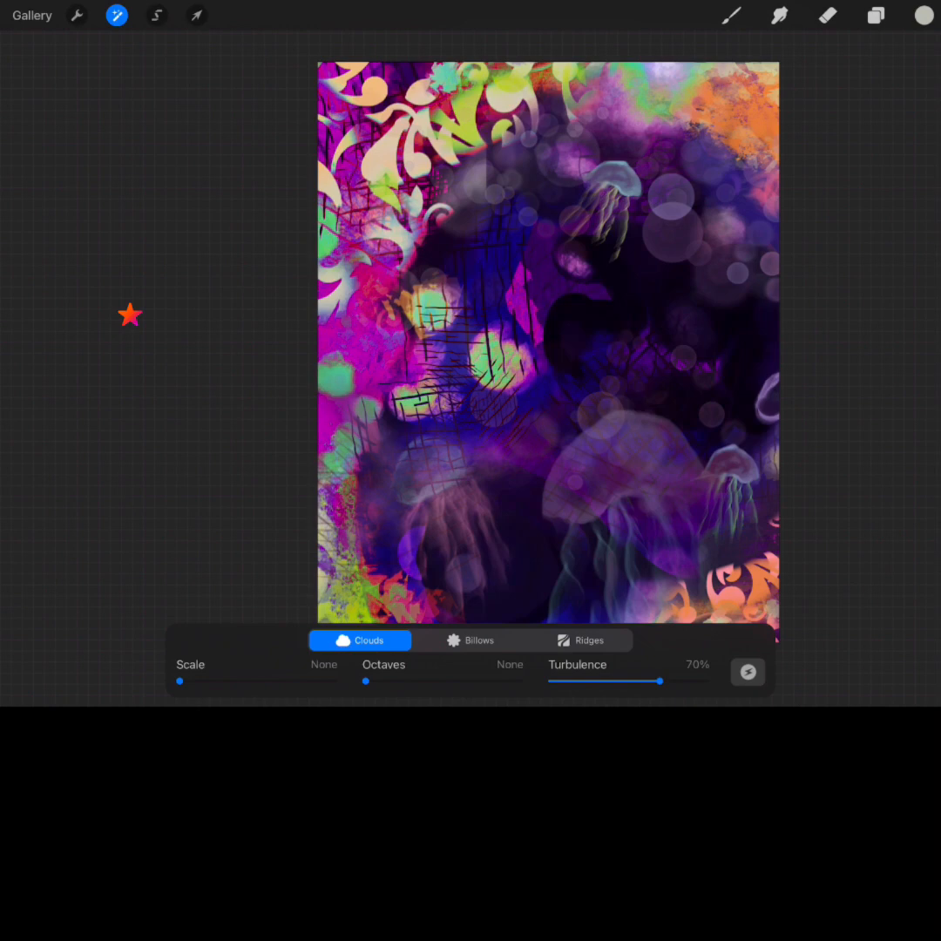
# Cover the painting in Billows noise at 12% scale, 34% octaves and 70% turbulence
pyautogui.click(470, 640)
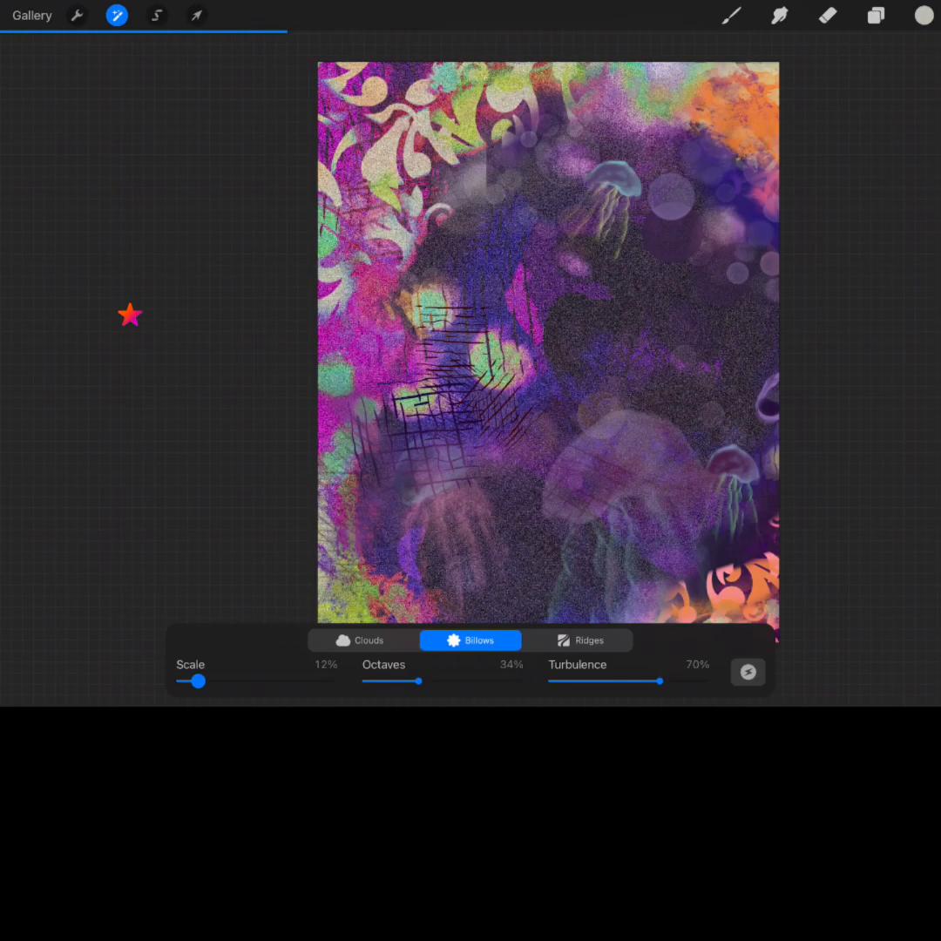
pyautogui.moveTo(199, 681); pyautogui.dragTo(184, 681)
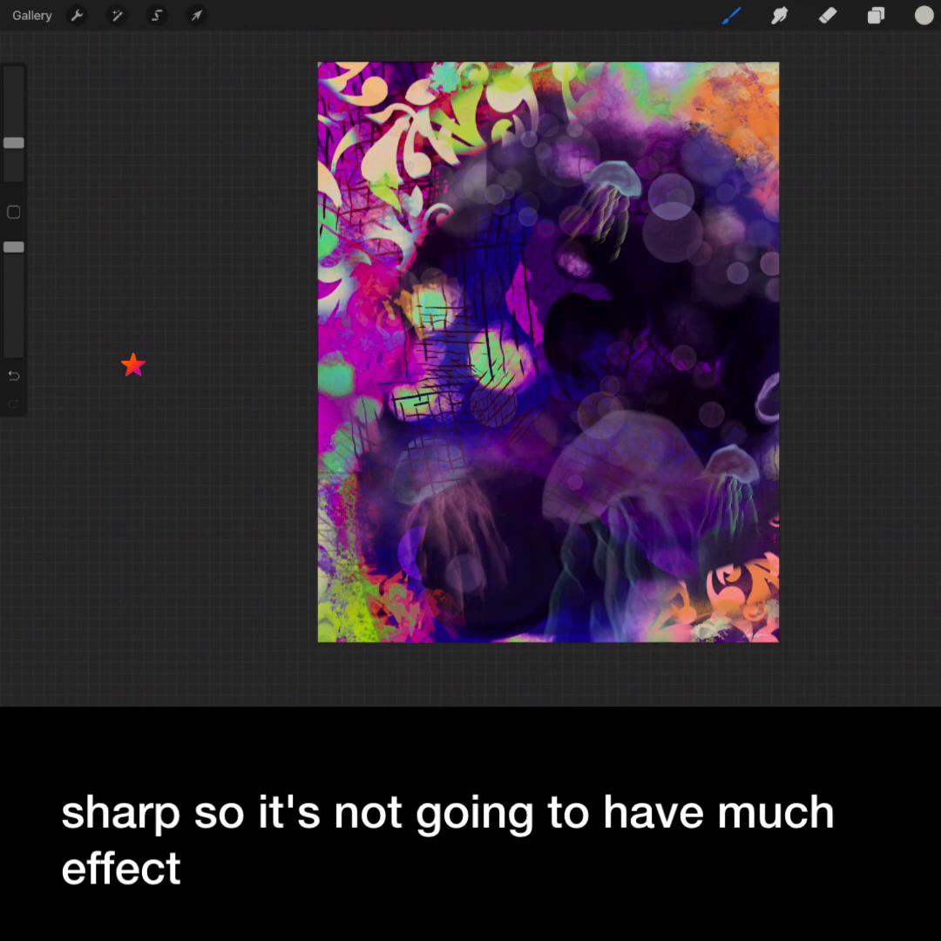
# Cancel the noise grain and sharpen the painting, leaving it nearly unchanged
pyautogui.click(116, 16)
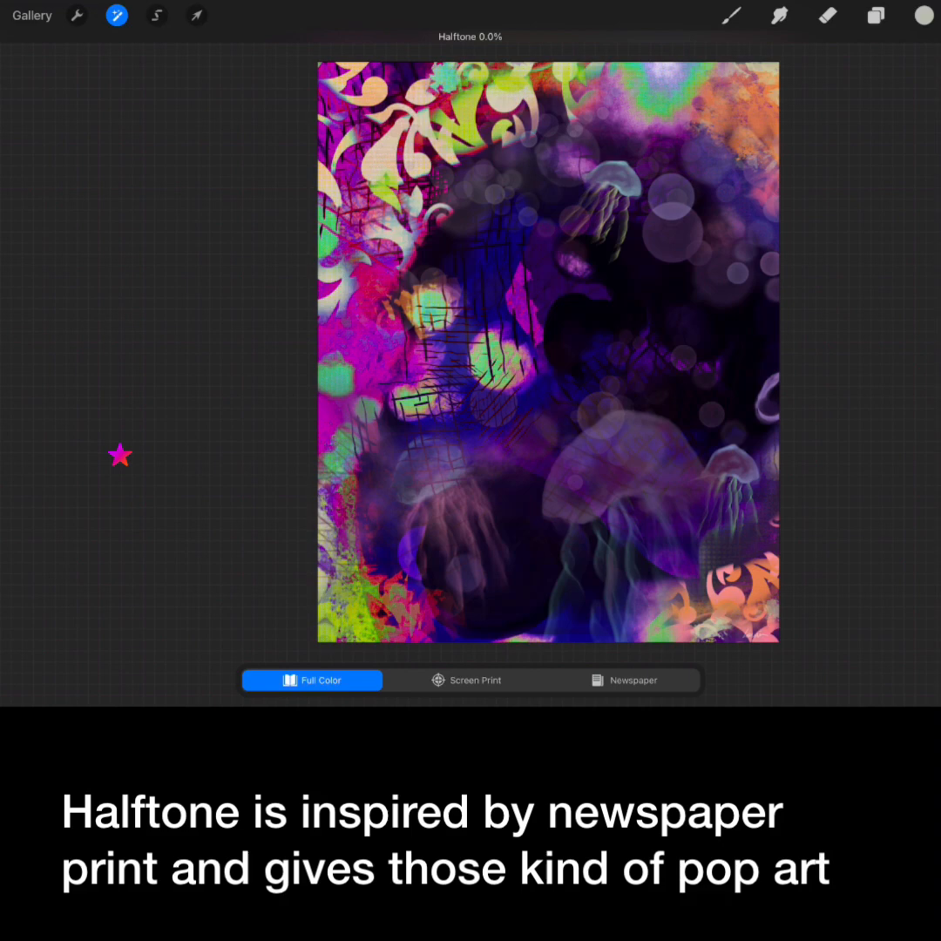
# Apply a Full Color Halftone to the jellyfish painting, starting from 0%
pyautogui.click(624, 679)
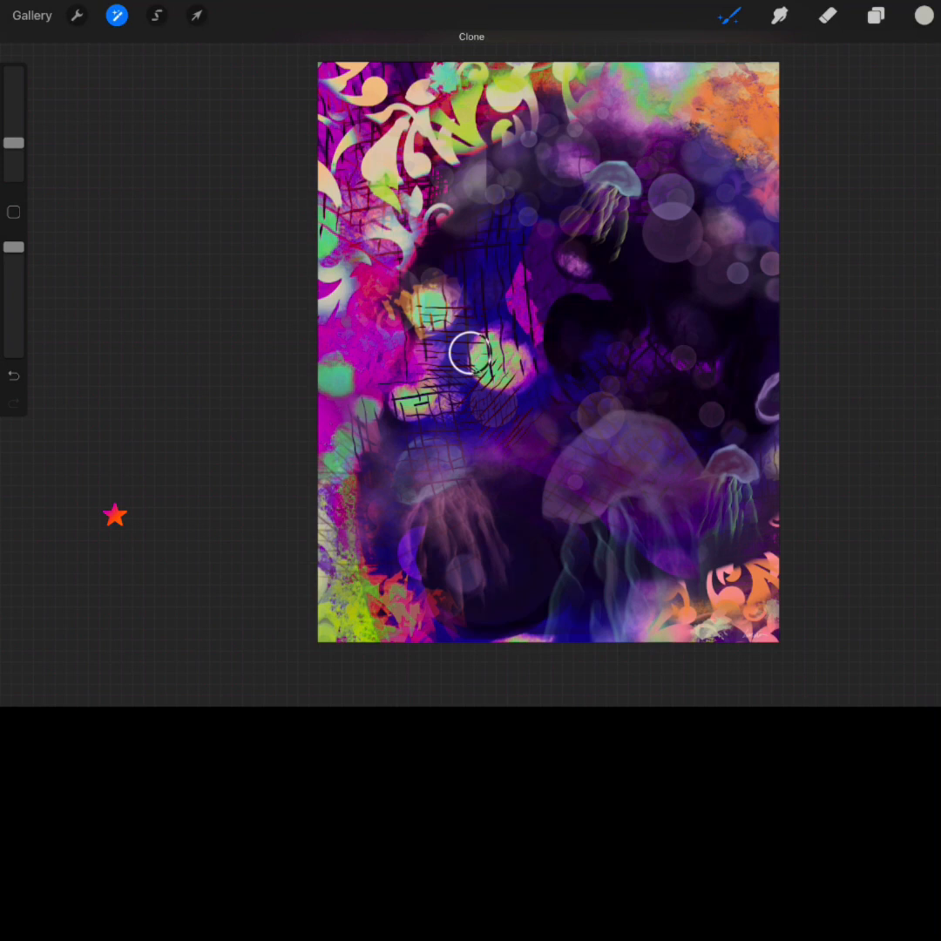
pyautogui.moveTo(418, 174)
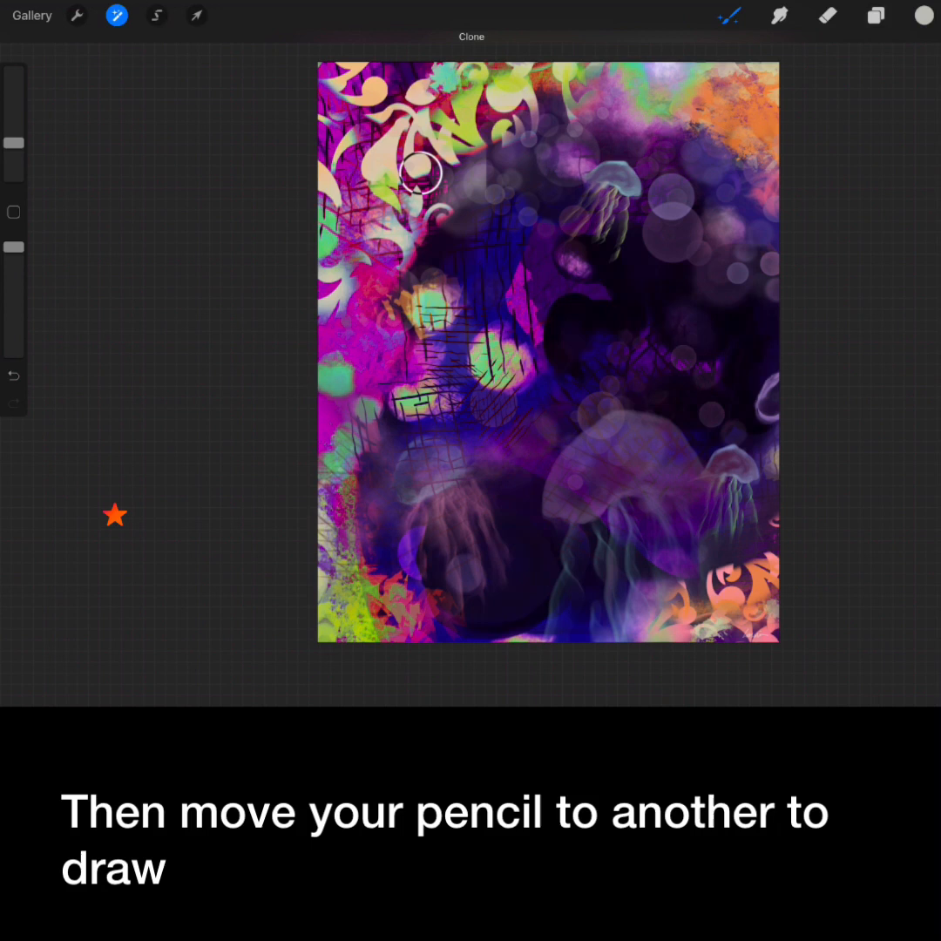